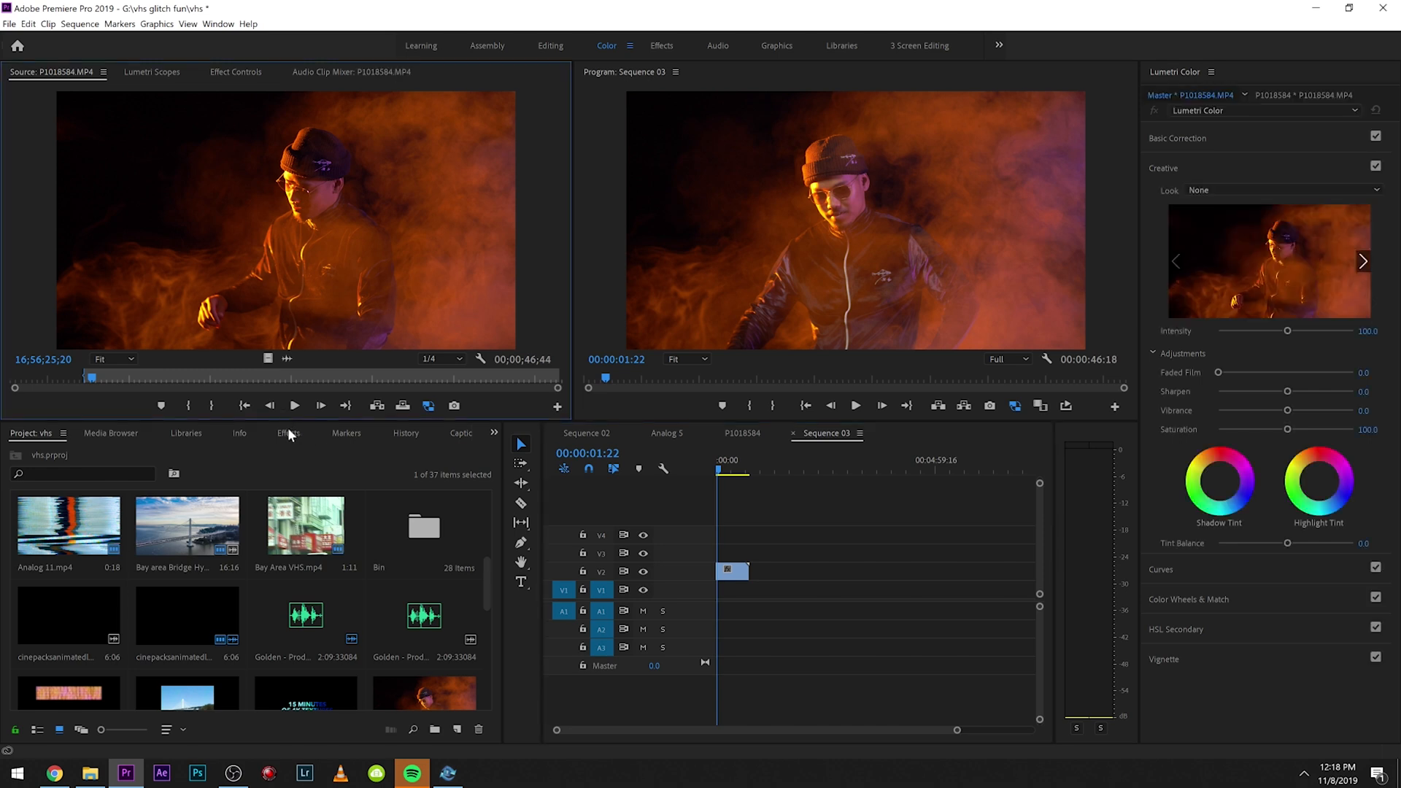
# Step: Show the Effects library and load the Sequence 03 clip into Effect Controls
pyautogui.click(289, 434)
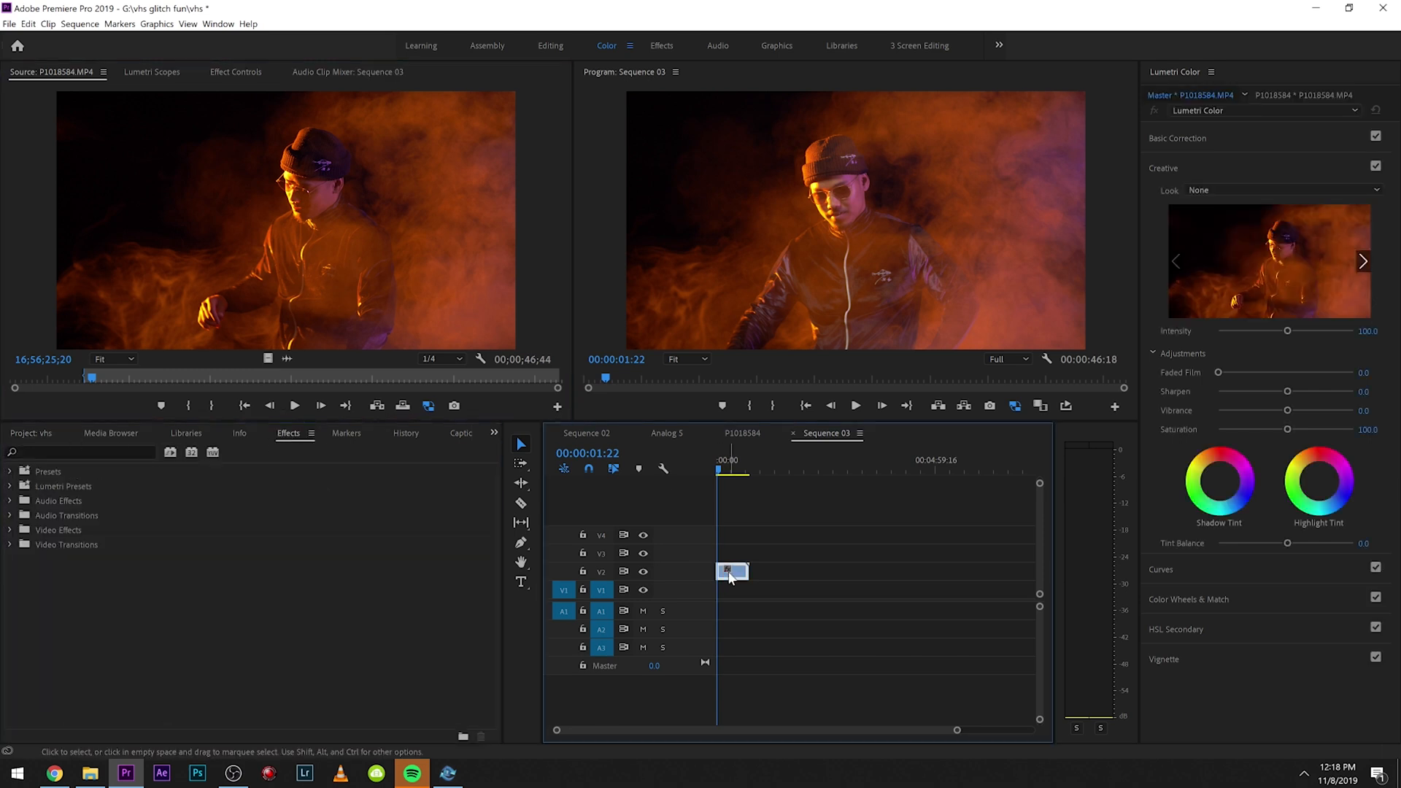
pyautogui.click(235, 72)
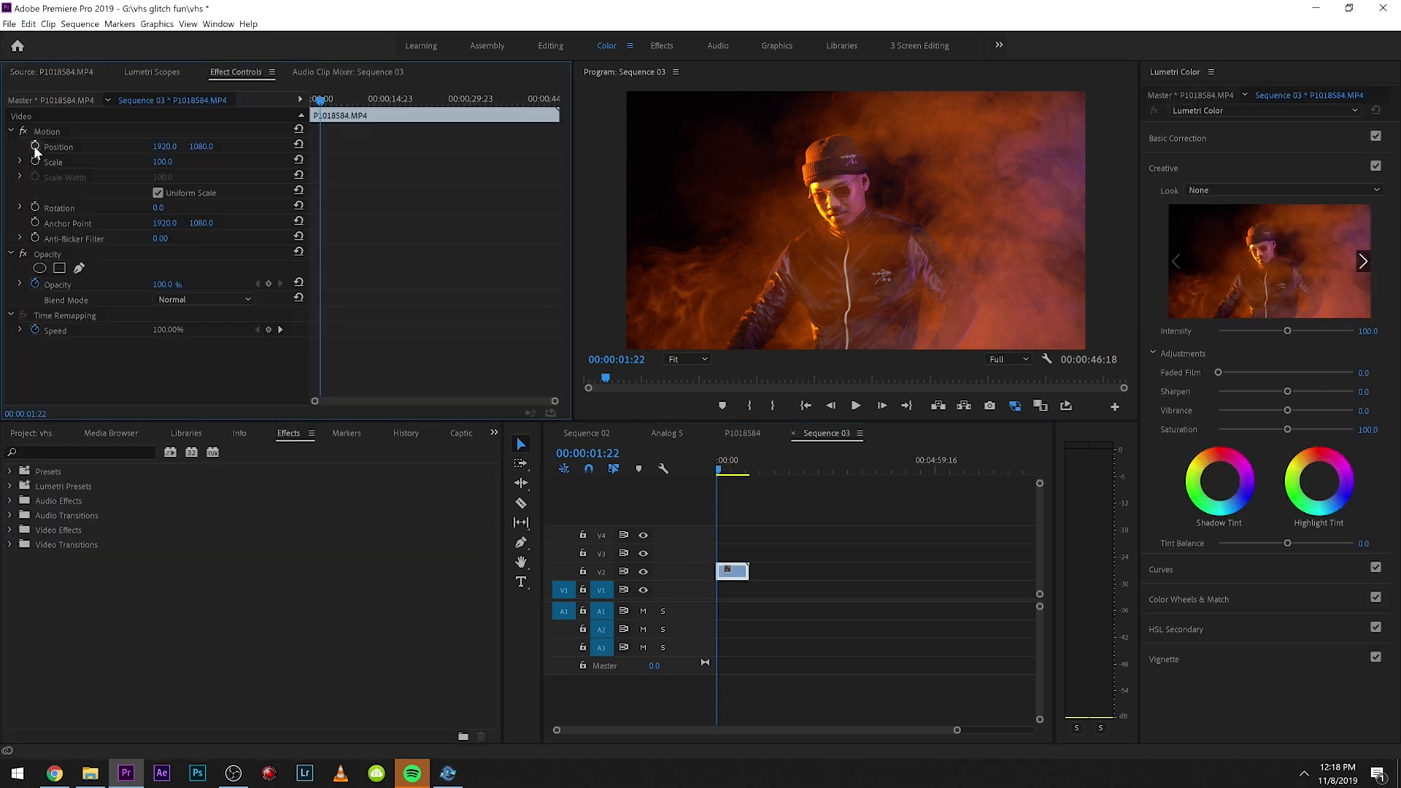
pyautogui.click(52, 163)
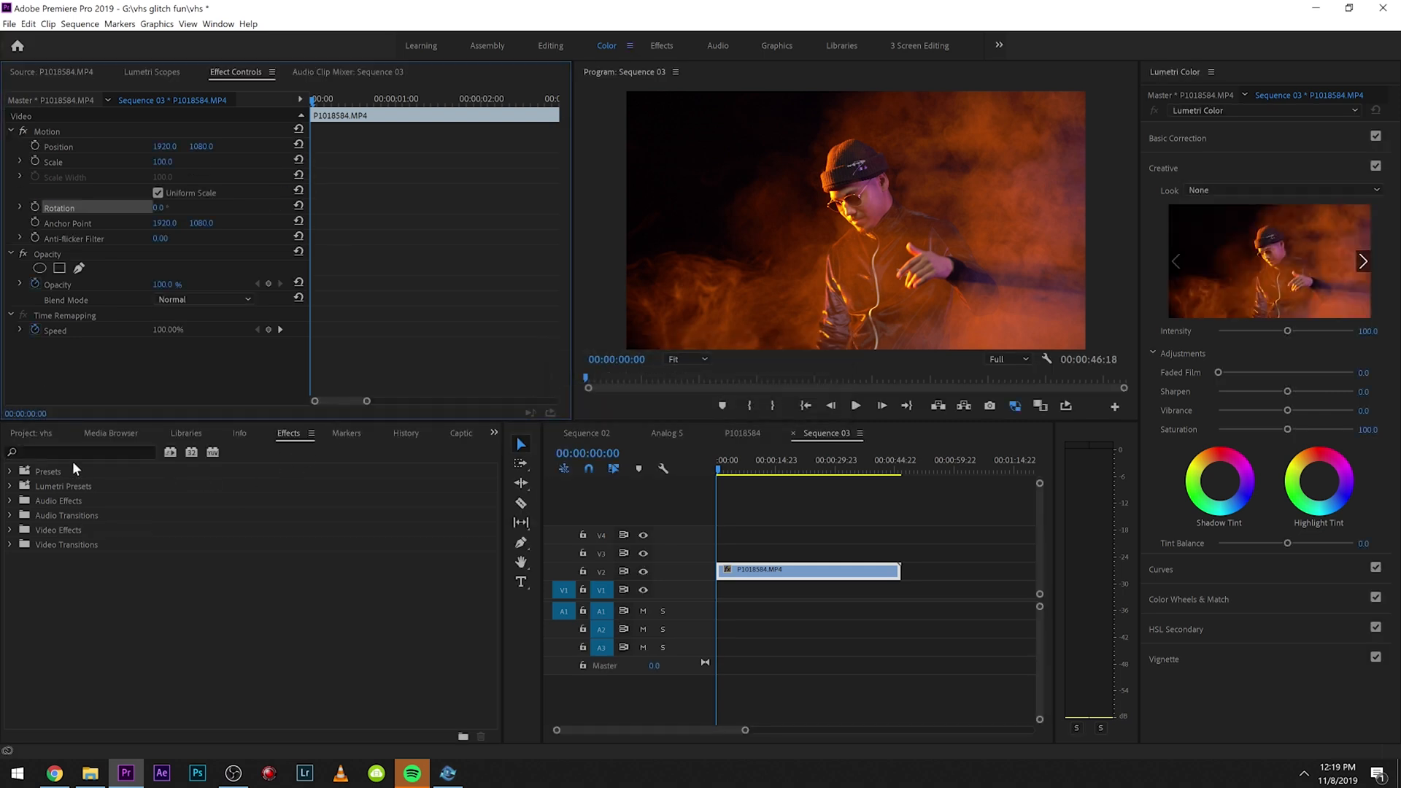
# Step: Find 'transfo' in Effects and apply Distort > Transform to the clip
pyautogui.write('transfo')
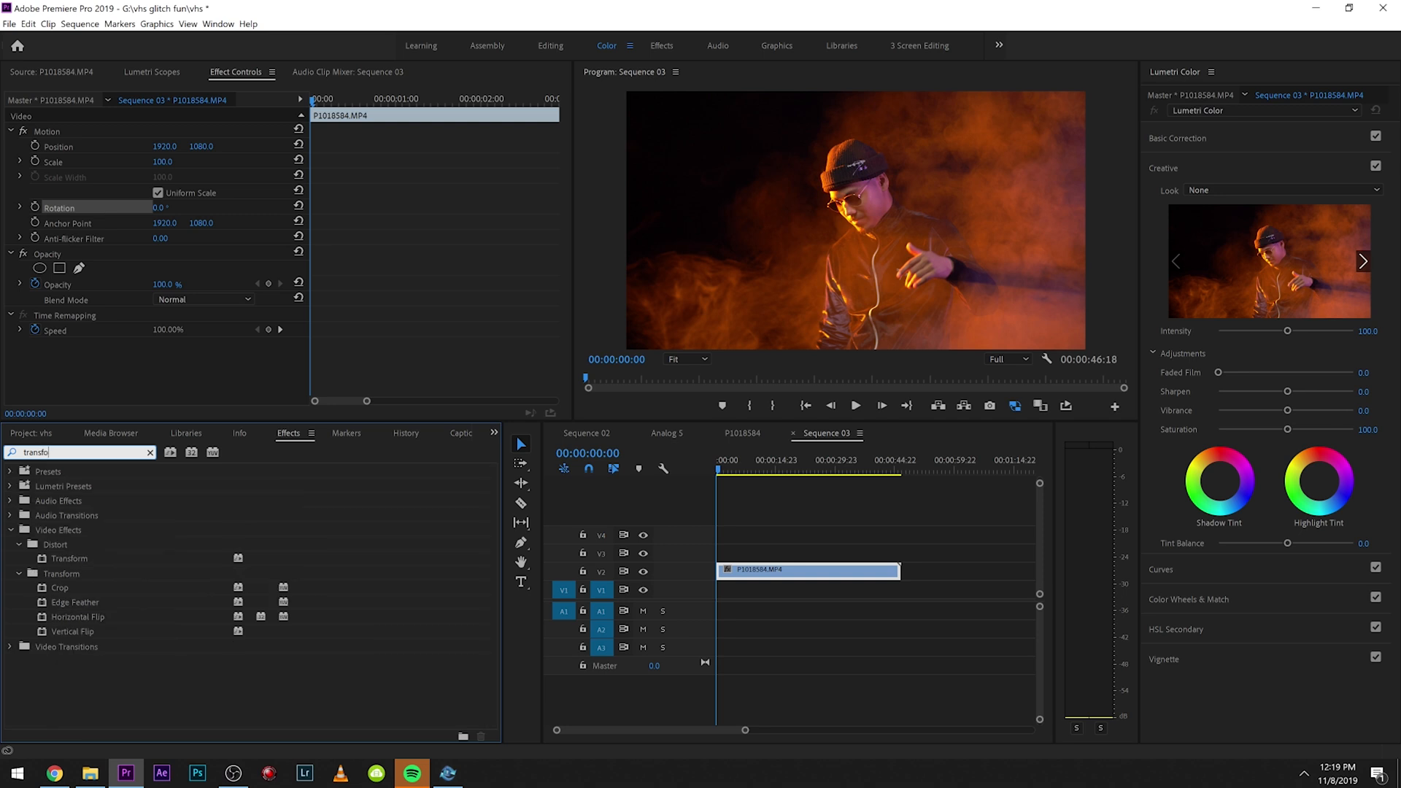
pyautogui.click(69, 559)
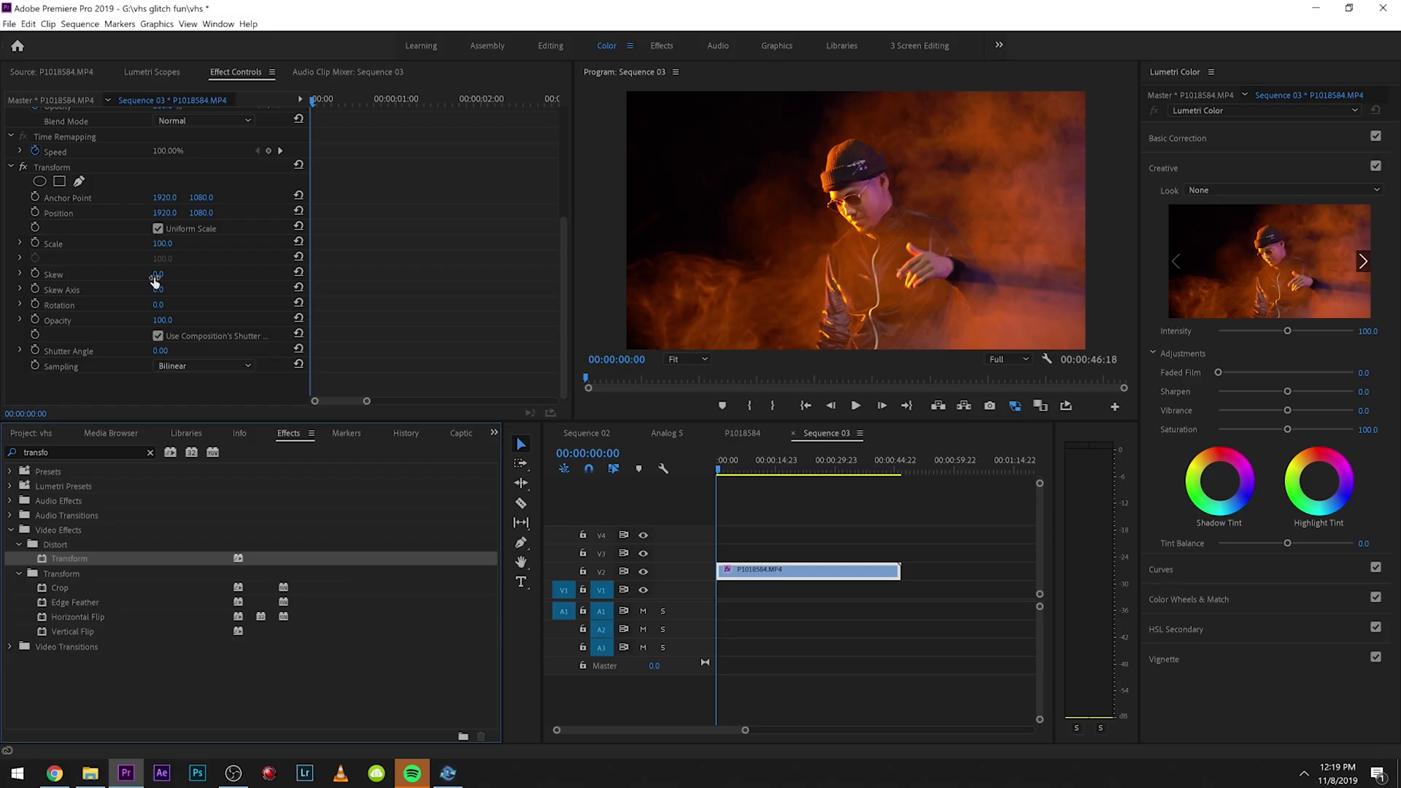
# Step: Set Transform's Shutter Angle to 360 and start keyframing Scale
pyautogui.click(158, 336)
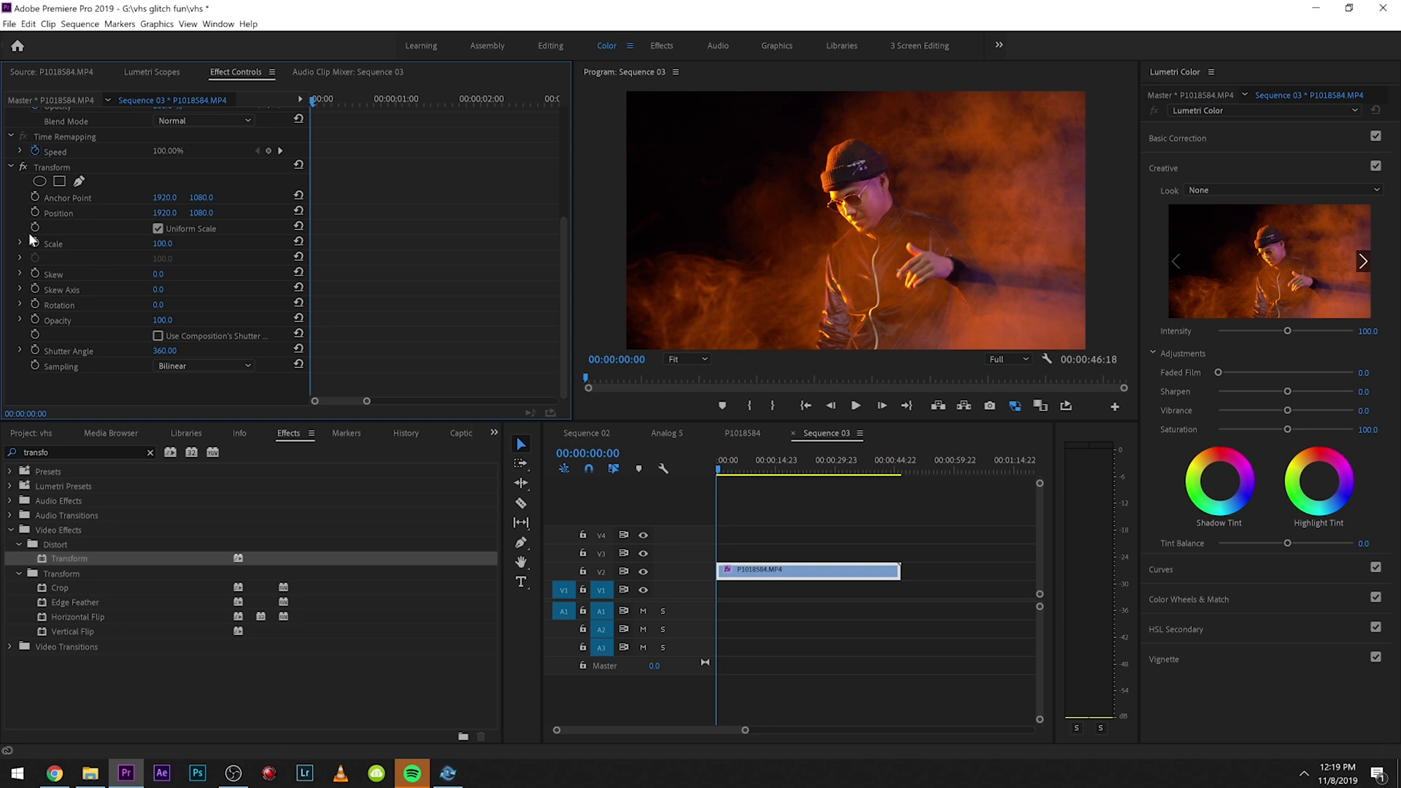
pyautogui.click(57, 213)
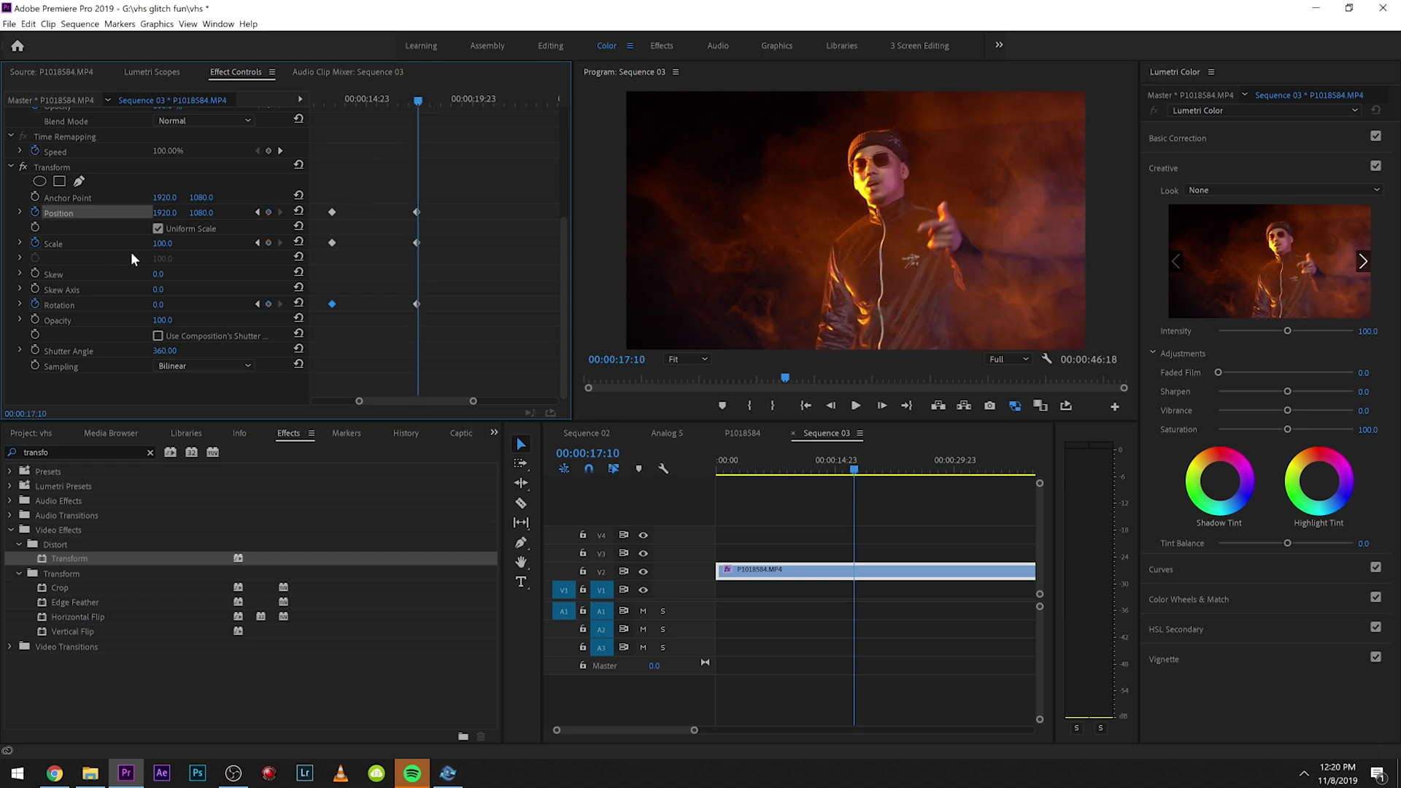
# Step: At the second keyframe set Scale about 206, Rotation 26° and reframe Position on the performer
pyautogui.moveTo(162, 244); pyautogui.dragTo(206, 244)
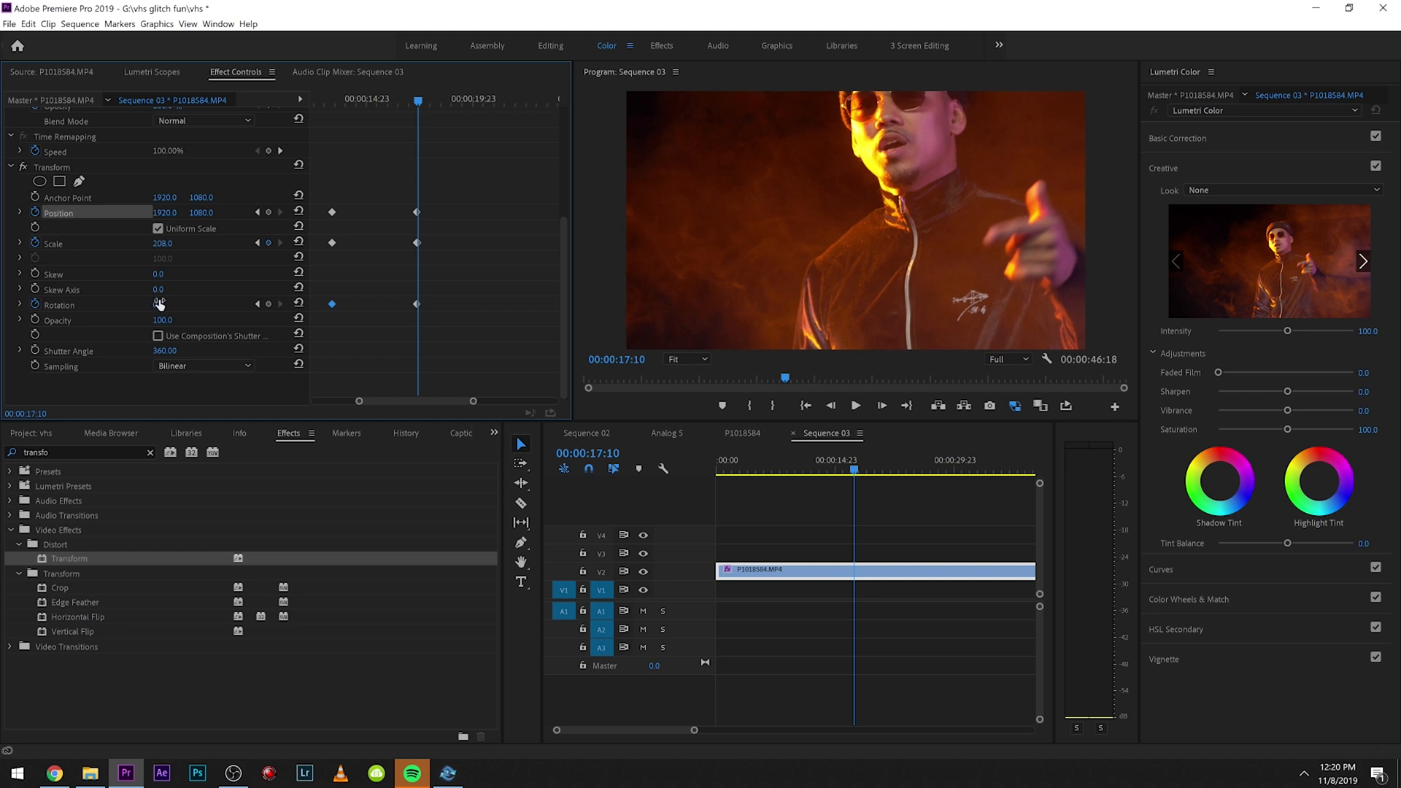
pyautogui.moveTo(159, 305); pyautogui.dragTo(162, 295)
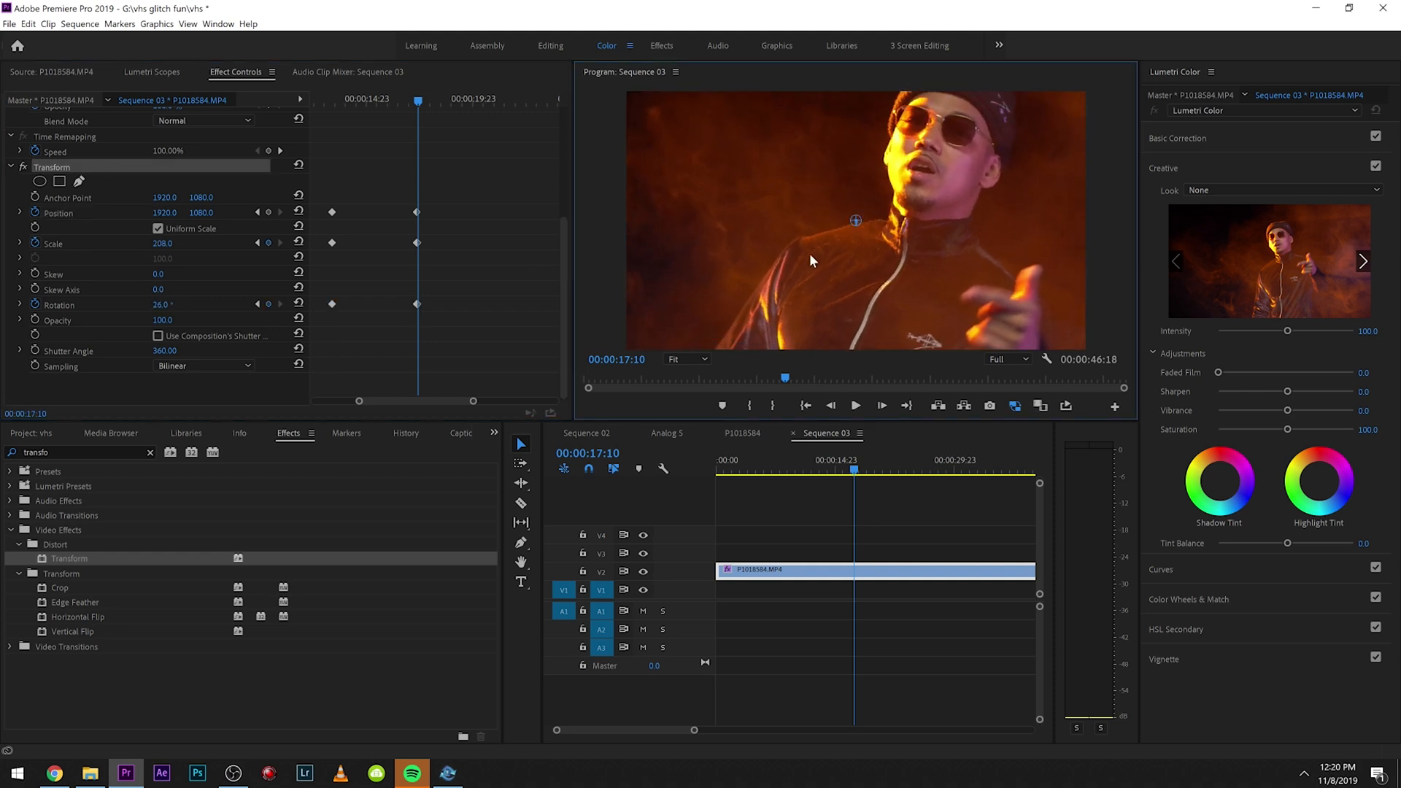
pyautogui.moveTo(852, 241)
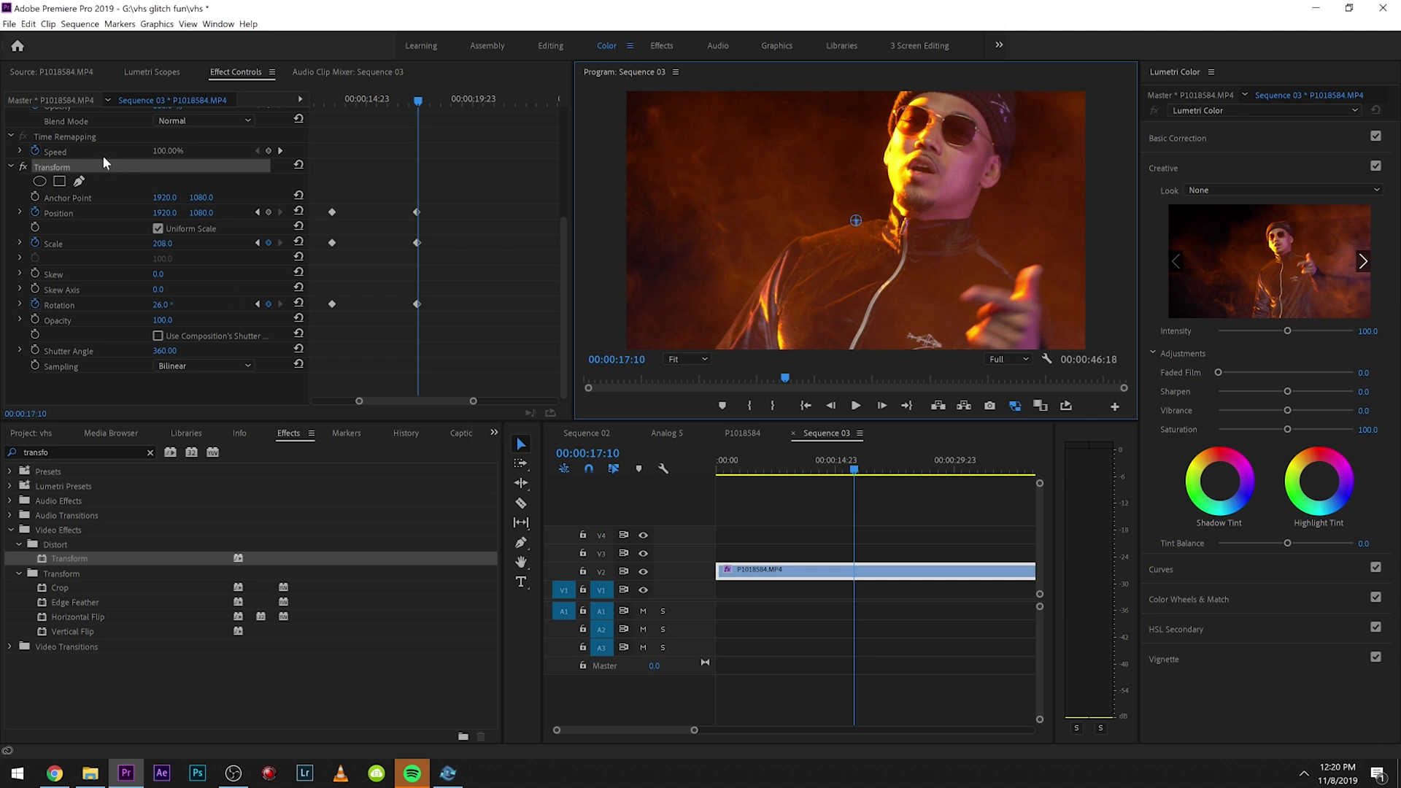
pyautogui.moveTo(640, 299)
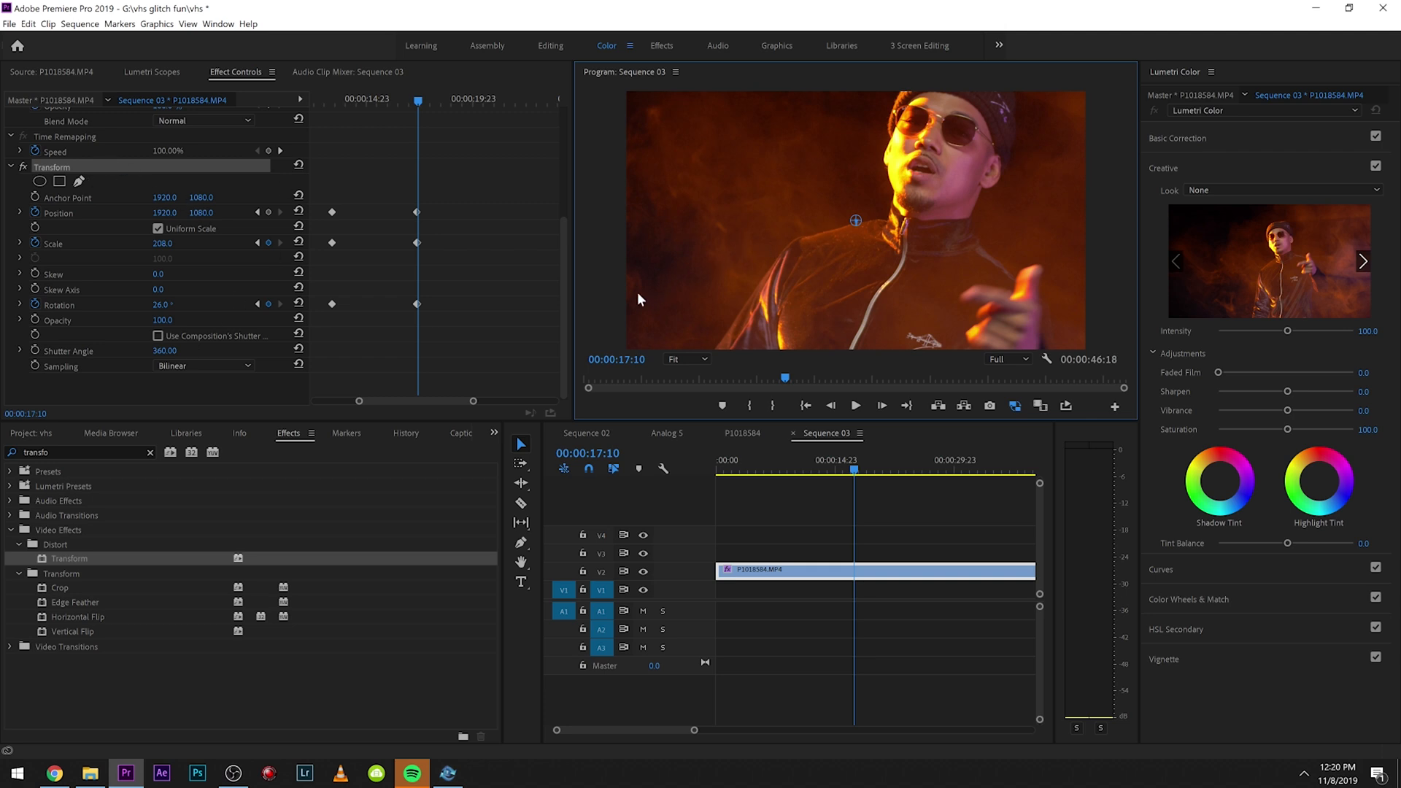
pyautogui.moveTo(165, 212); pyautogui.dragTo(152, 211)
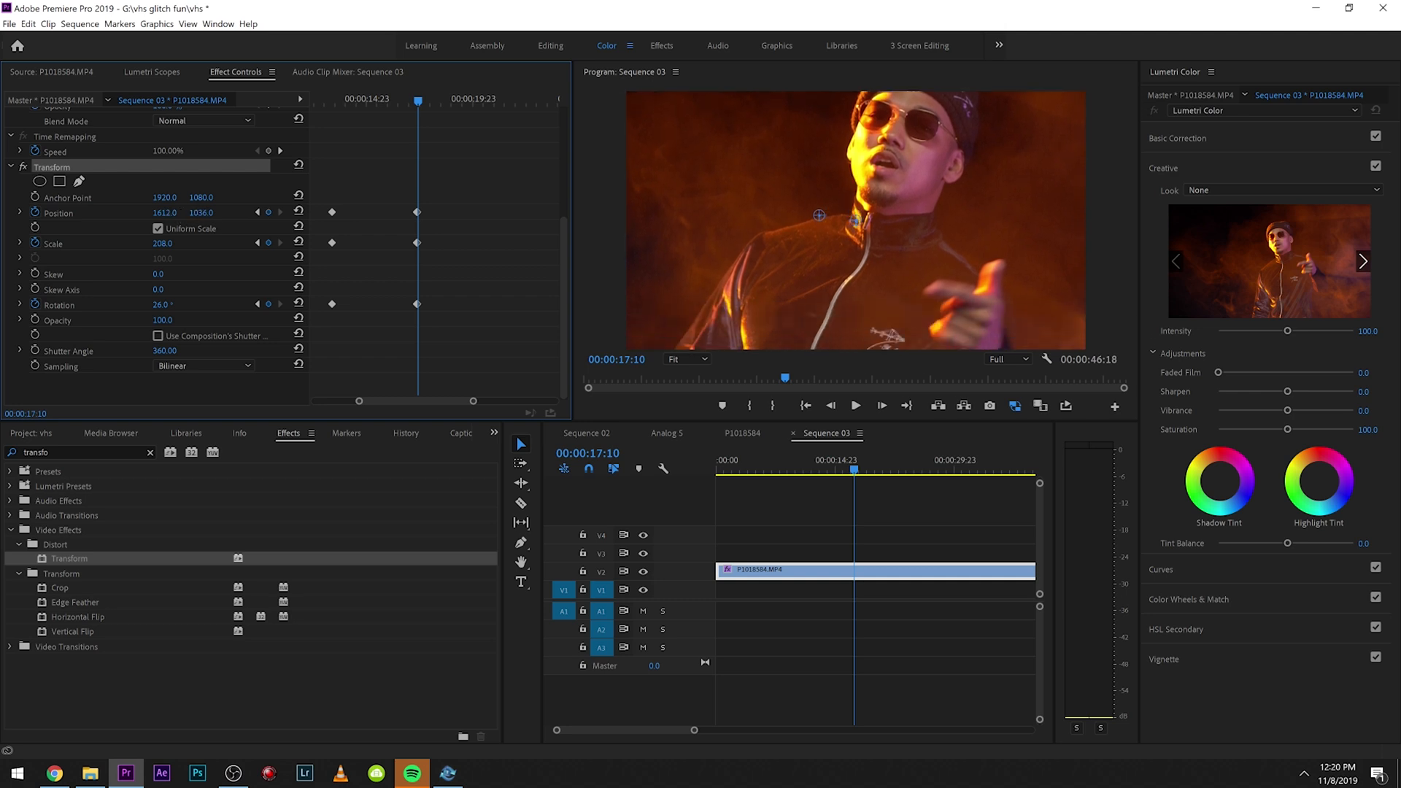
pyautogui.moveTo(200, 211); pyautogui.dragTo(200, 211)
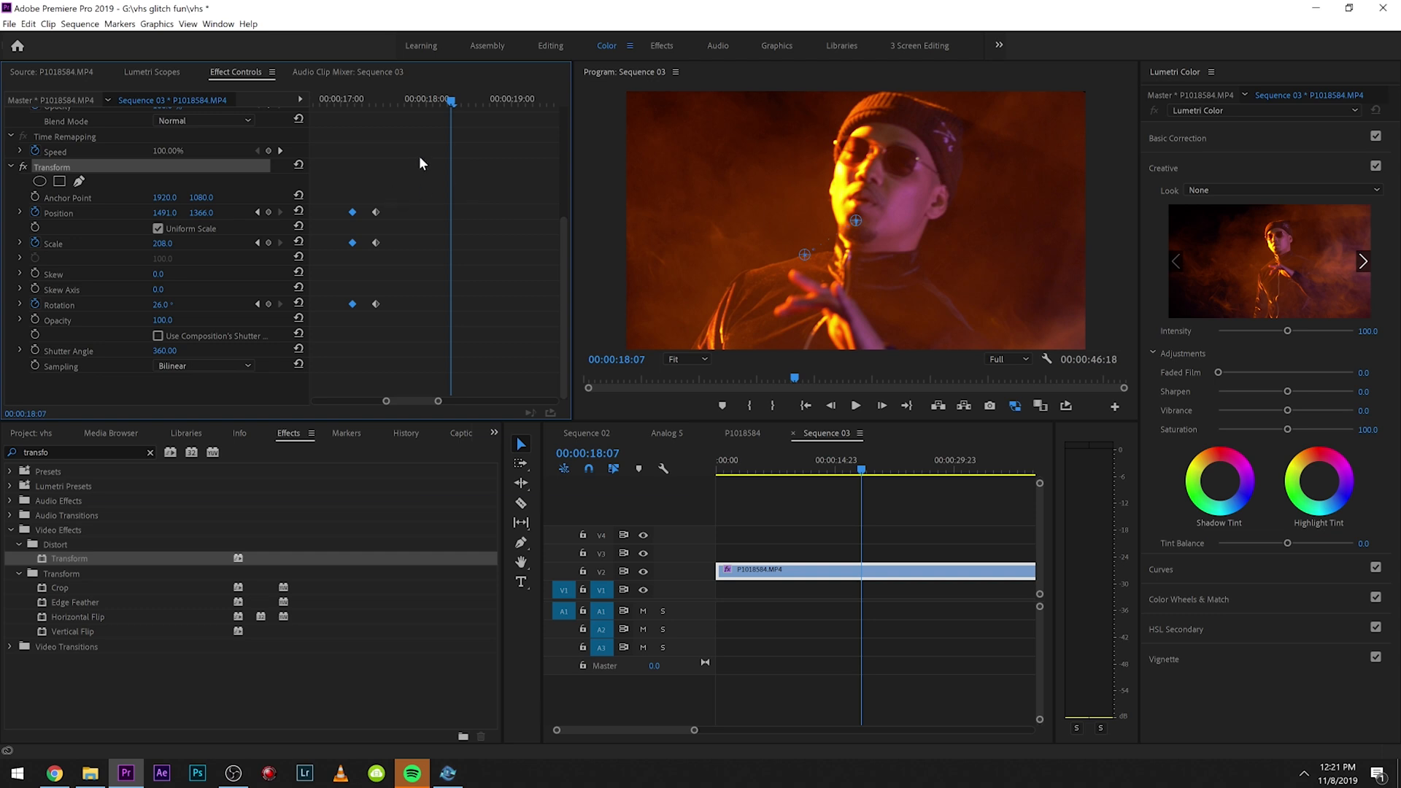
# Step: Give the selected keyframes Bezier temporal interpolation
pyautogui.rightClick(352, 304)
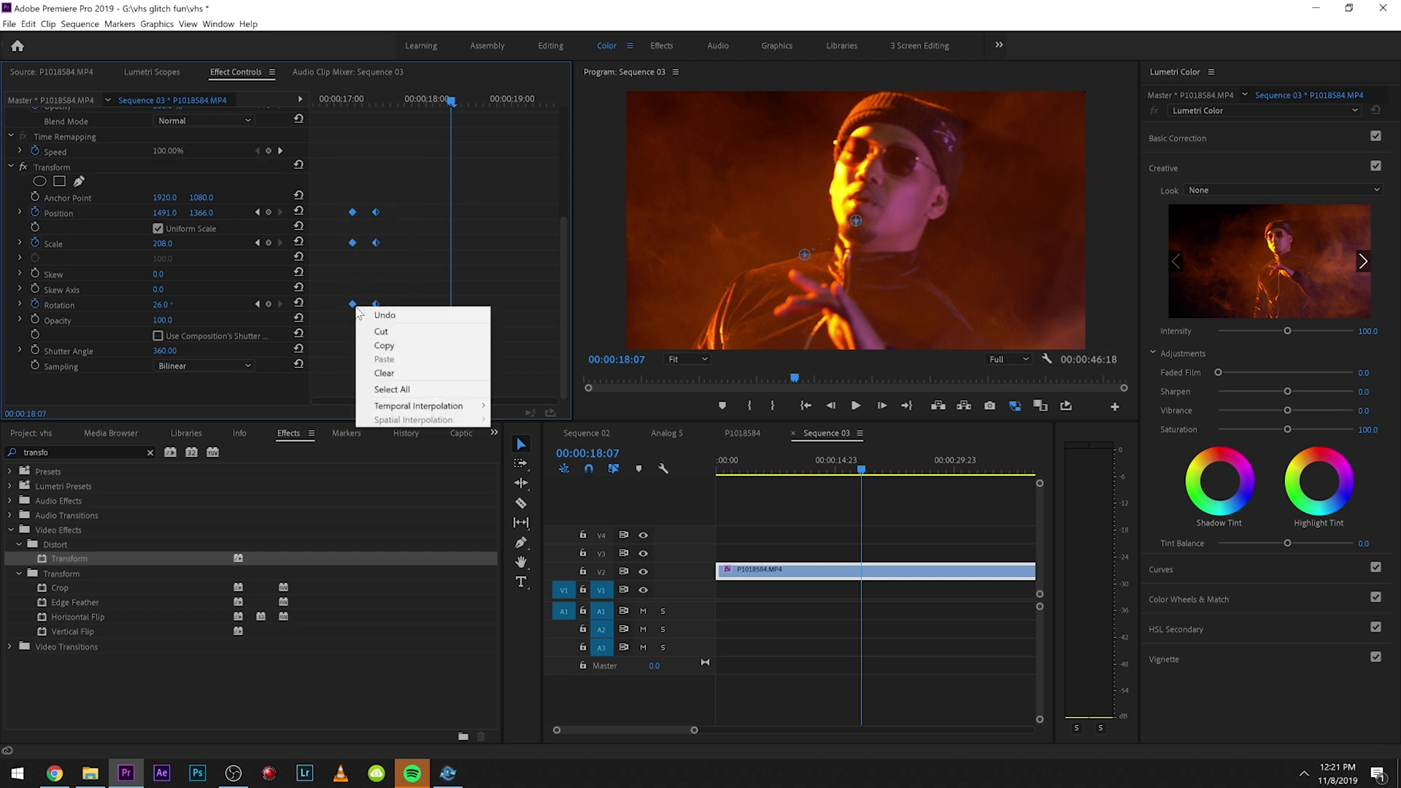
pyautogui.moveTo(419, 406)
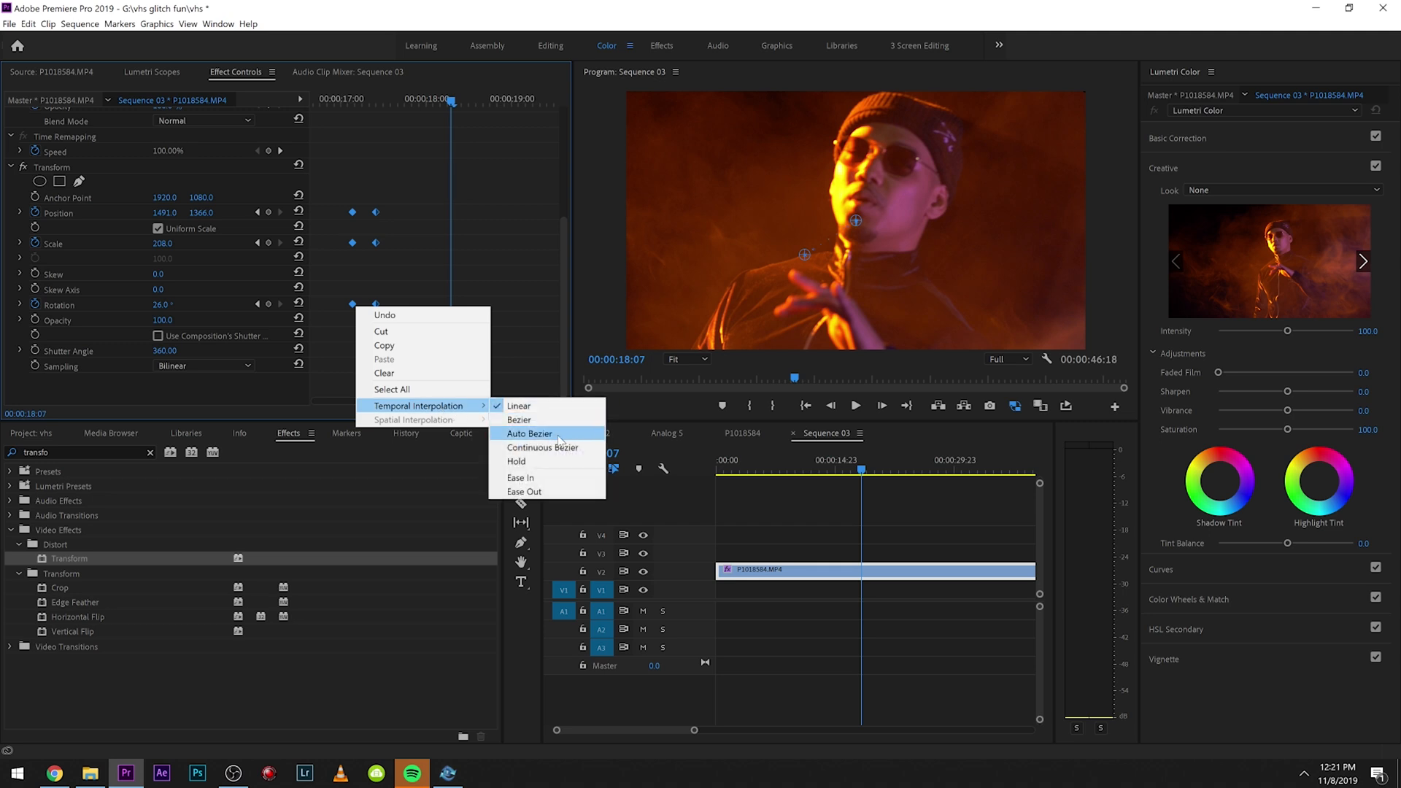
pyautogui.moveTo(518, 421)
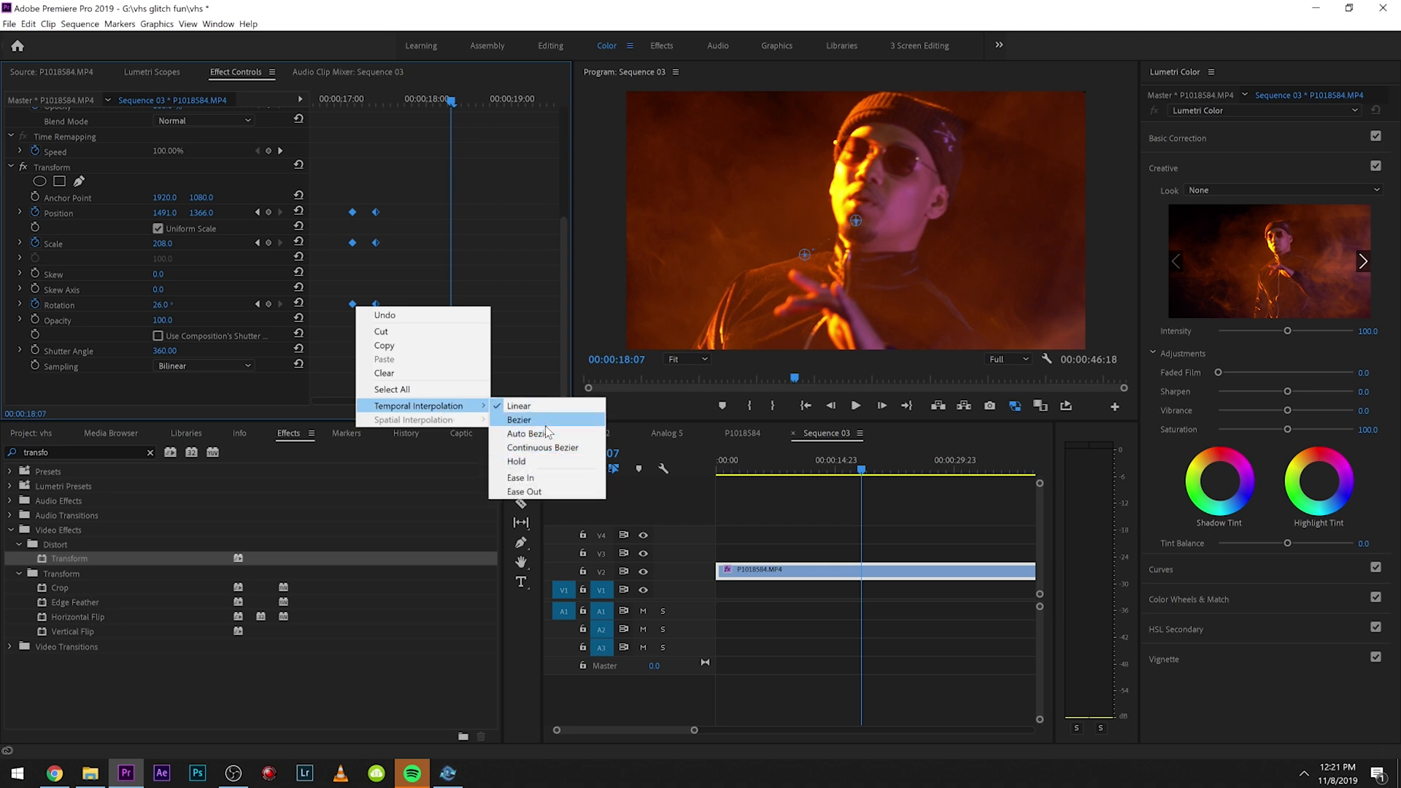
pyautogui.click(518, 420)
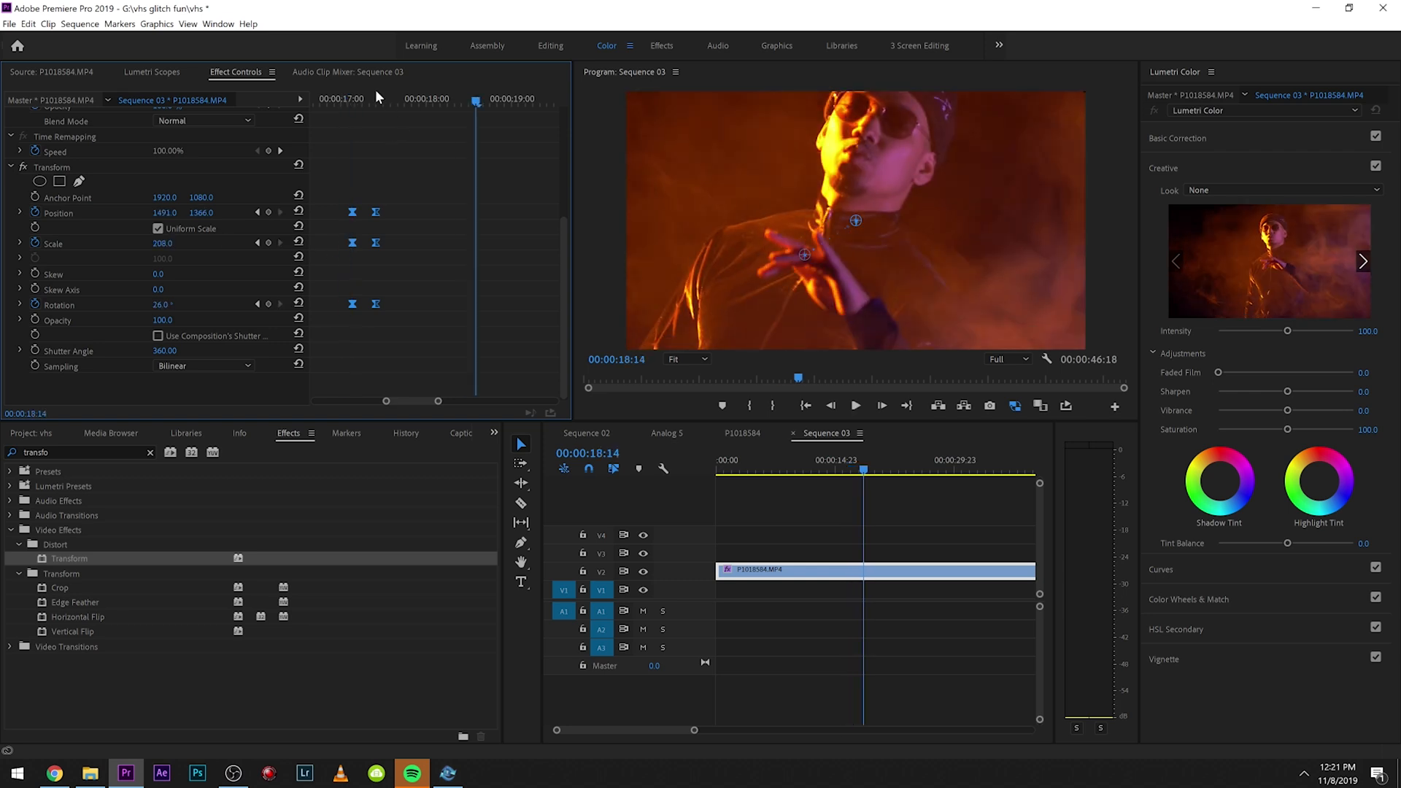
# Step: At 18:17 set Scale to 180.0, easing the zoom back
pyautogui.click(854, 405)
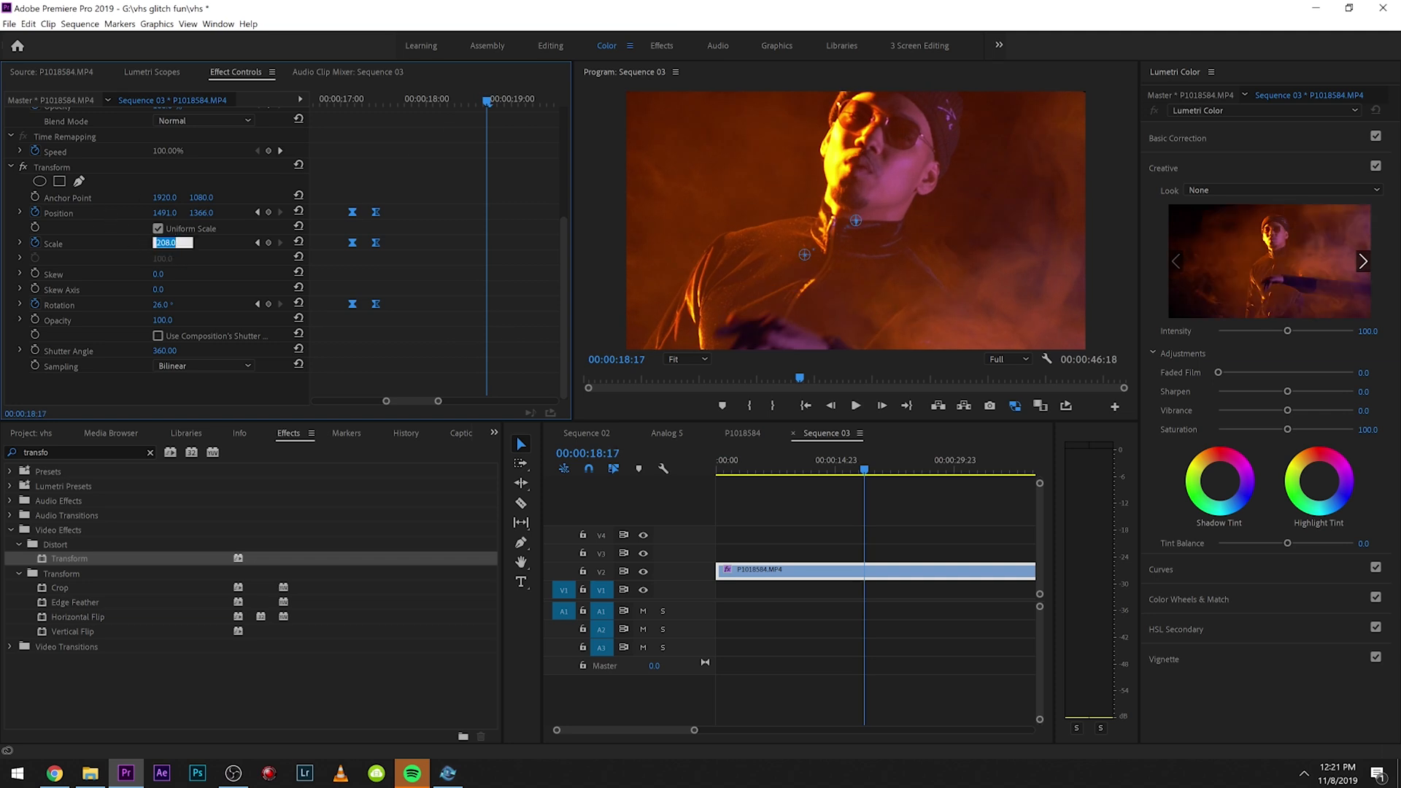
pyautogui.write('180.0')
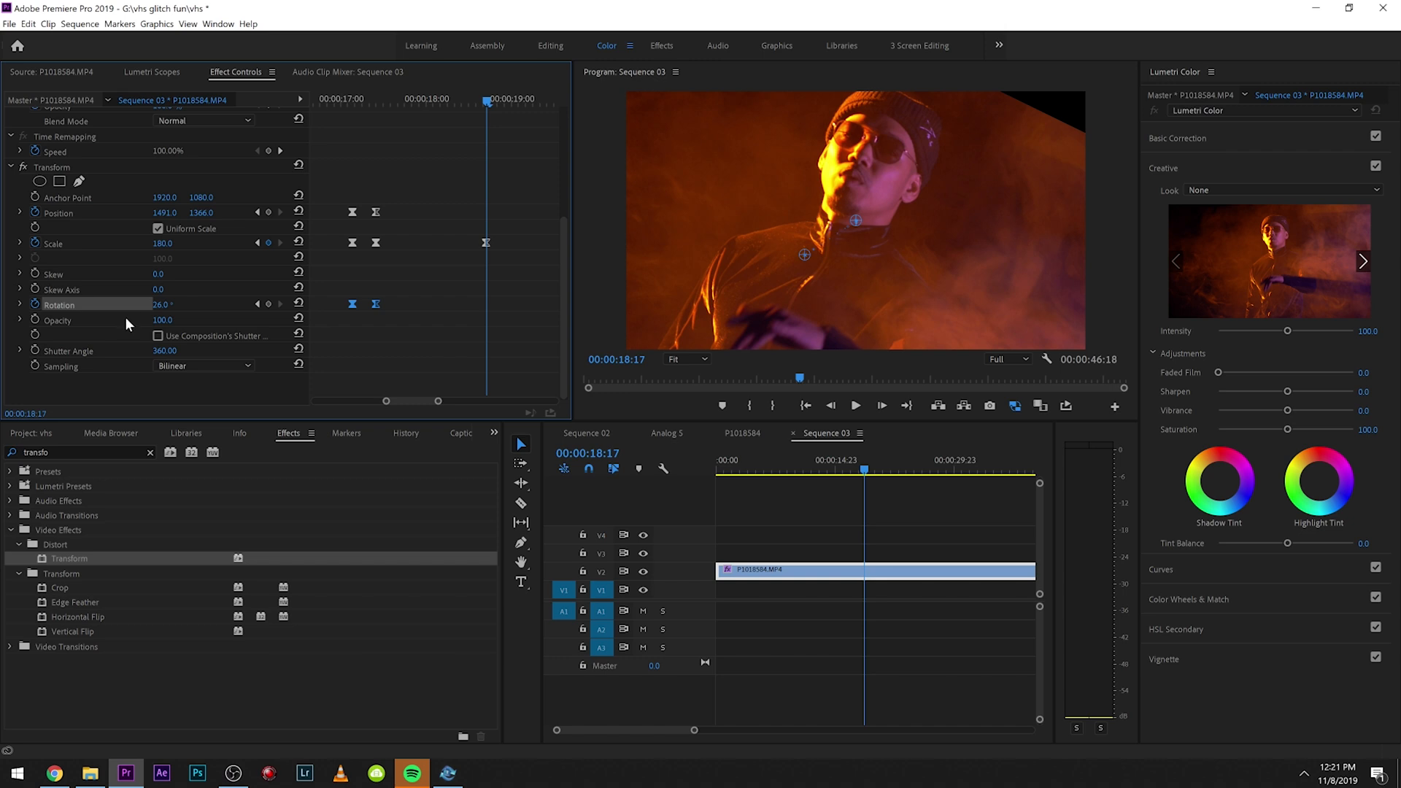
pyautogui.moveTo(165, 304); pyautogui.dragTo(152, 304)
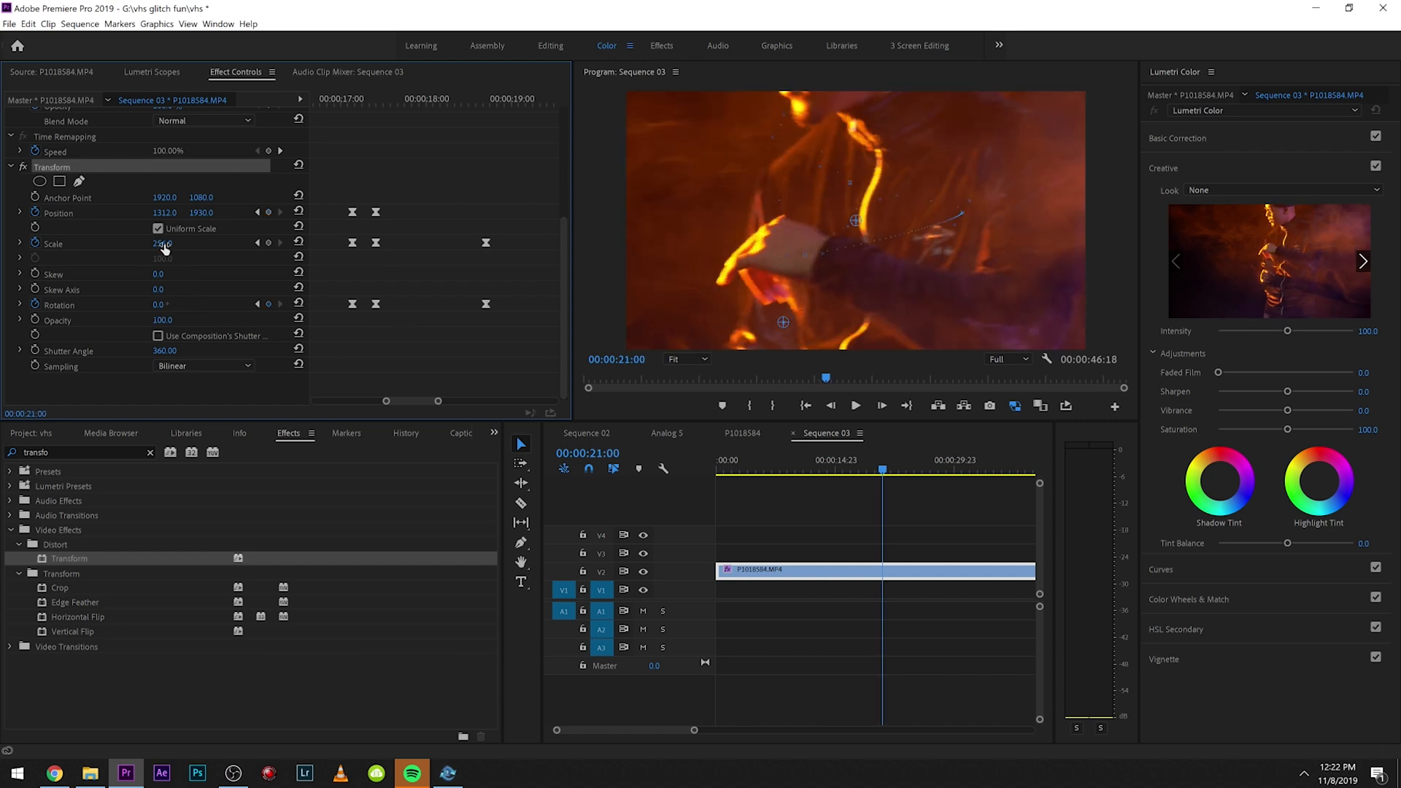
# Step: Around 21 seconds return Scale to 100 with Rotation 0°
pyautogui.doubleClick(165, 244)
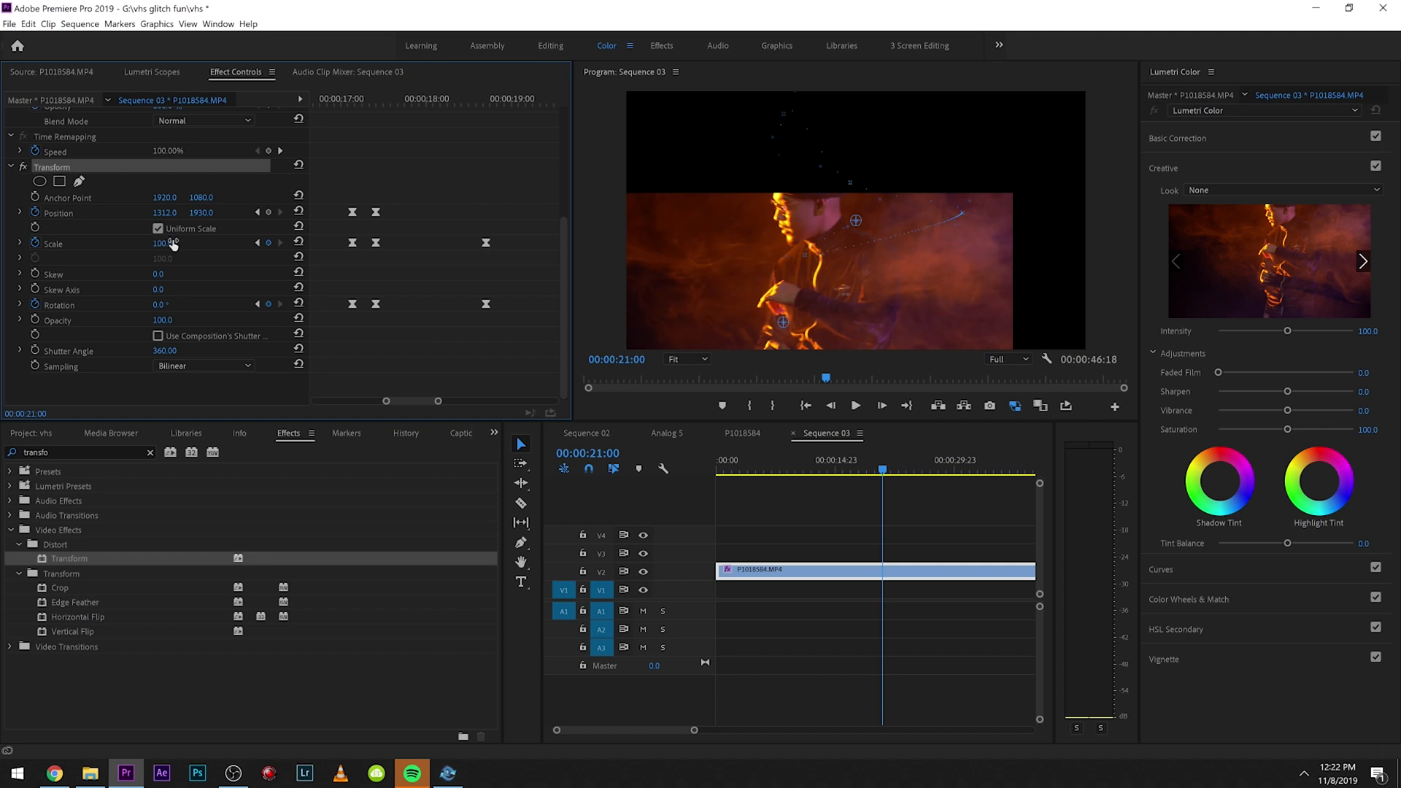